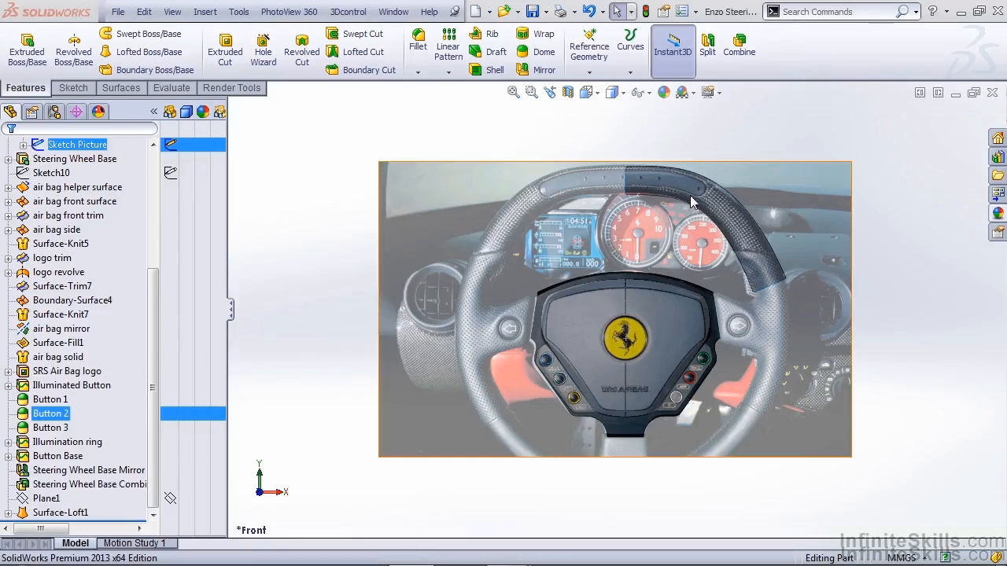
mouse_move(691, 197)
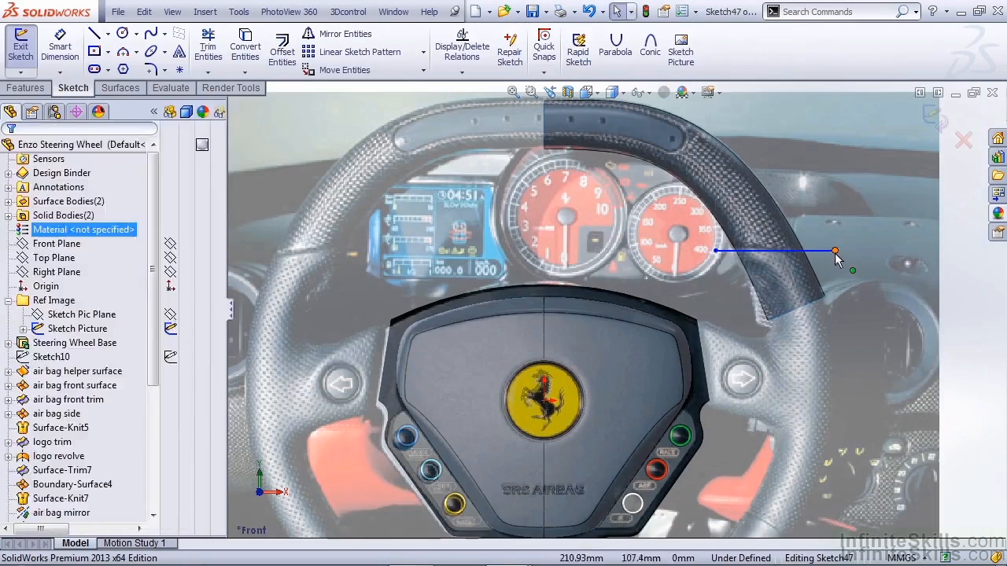
- Draw a short horizontal reference line on the rim beside the dials and exit the sketch
click(835, 252)
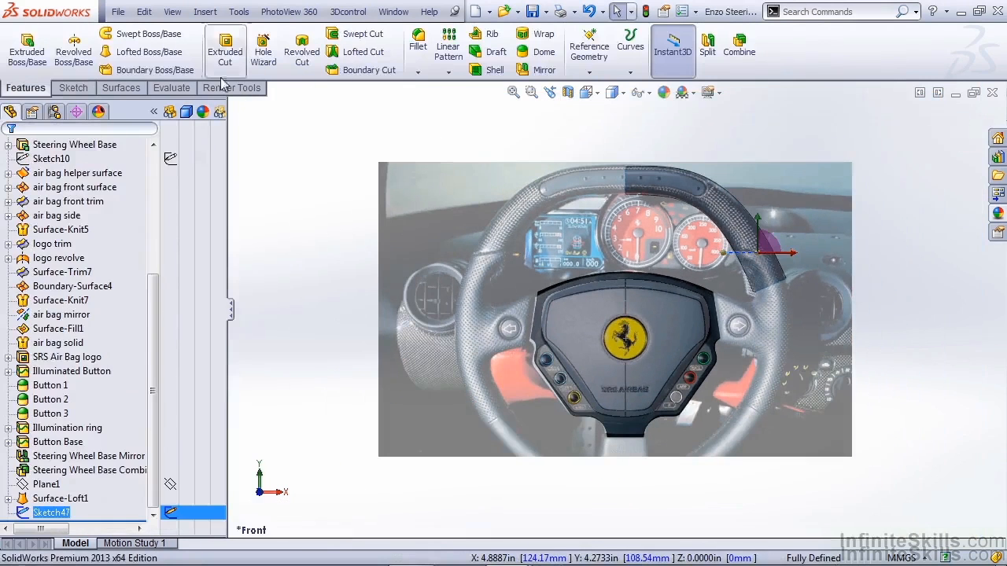
click(121, 88)
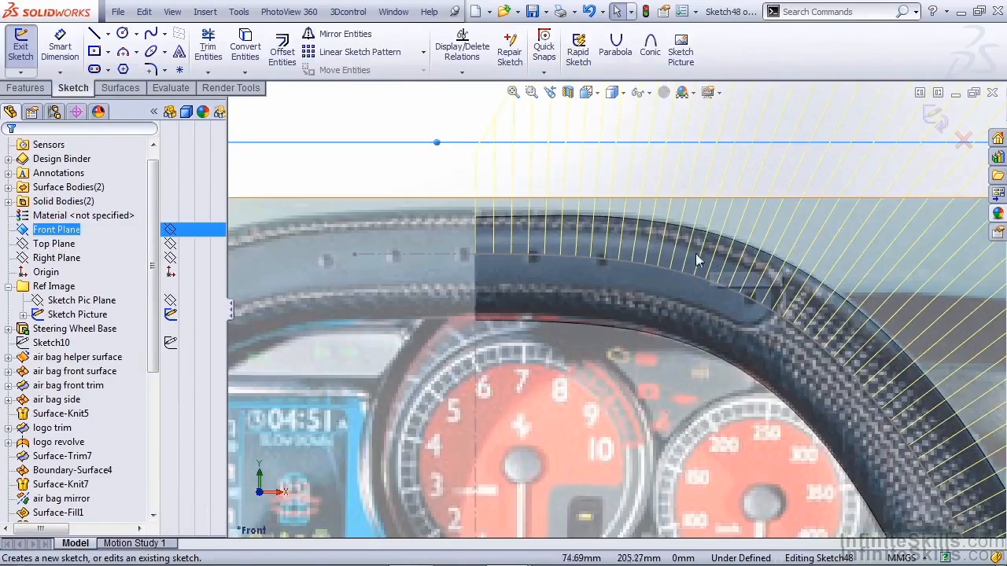
- Offset the rim edge curve inward twice and start the end line closing the band
click(630, 268)
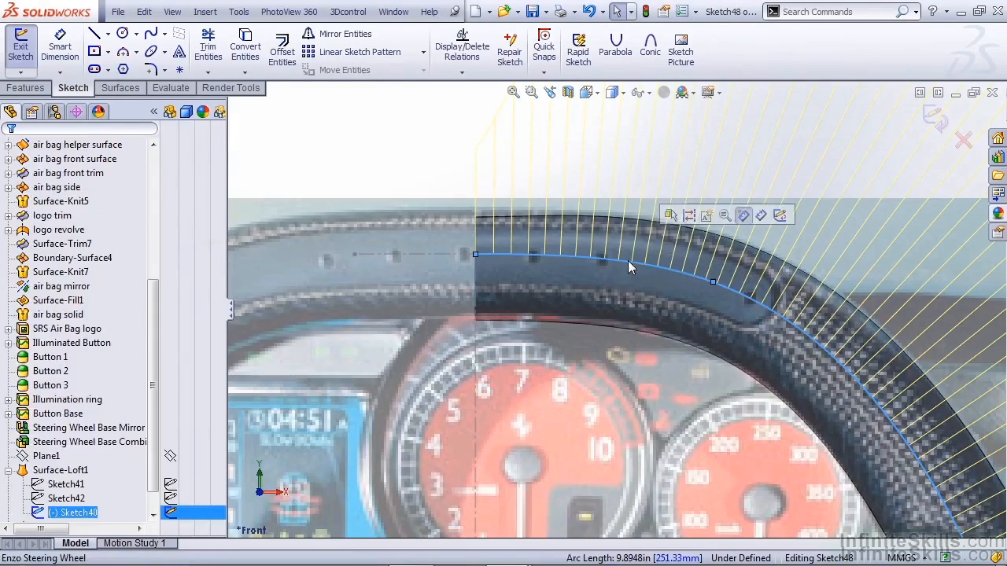
click(282, 47)
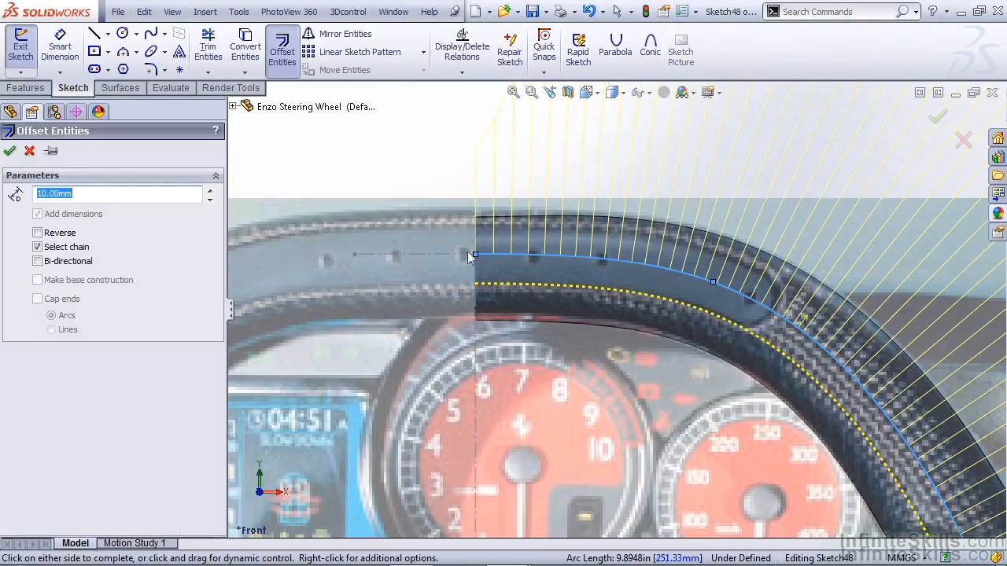
mouse_move(708, 321)
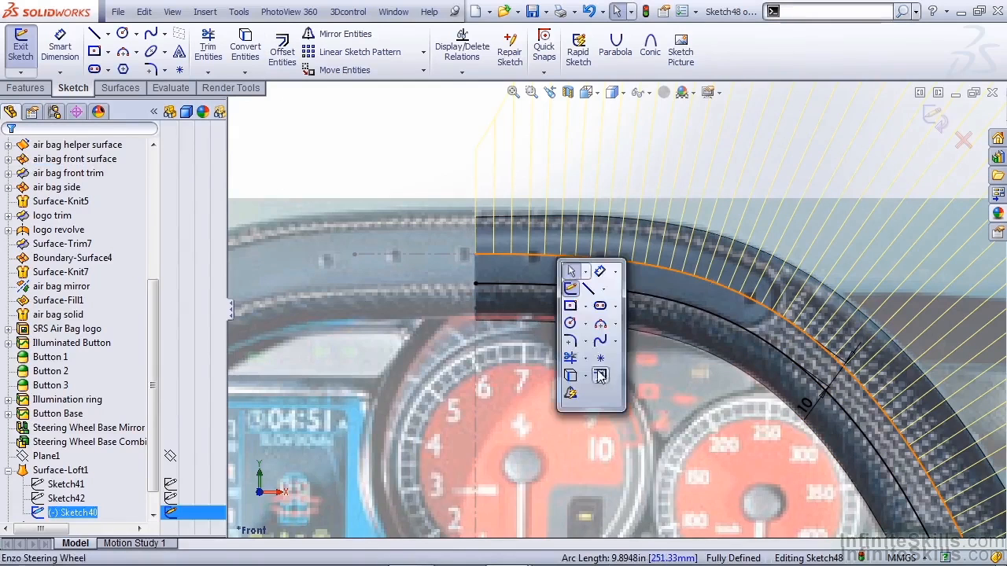
click(601, 374)
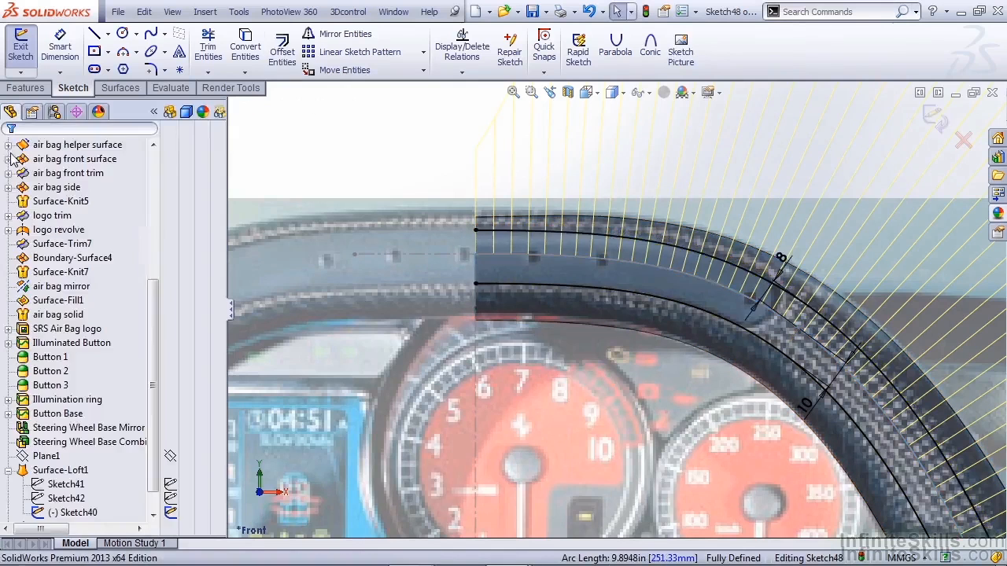
click(95, 33)
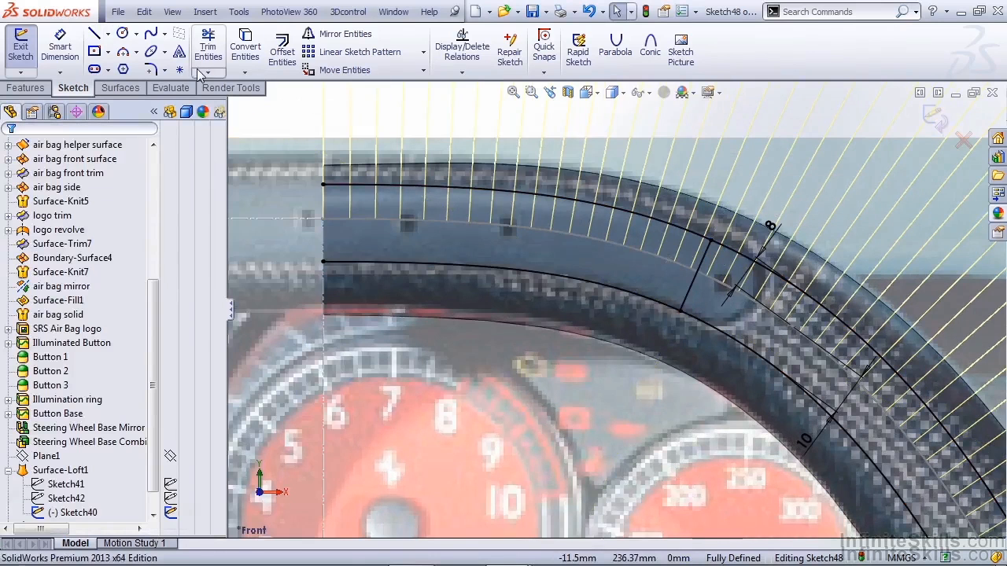
click(208, 46)
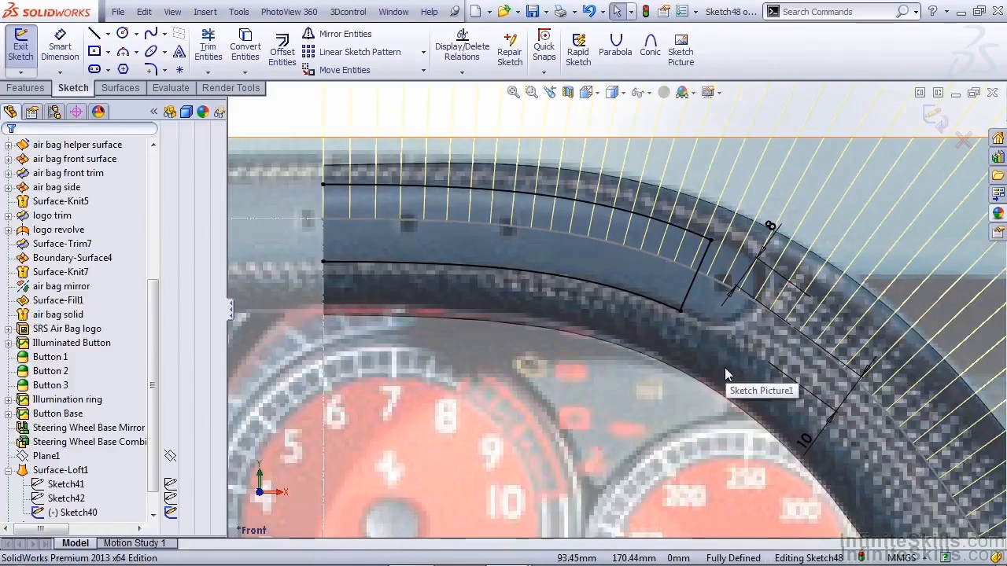
click(695, 276)
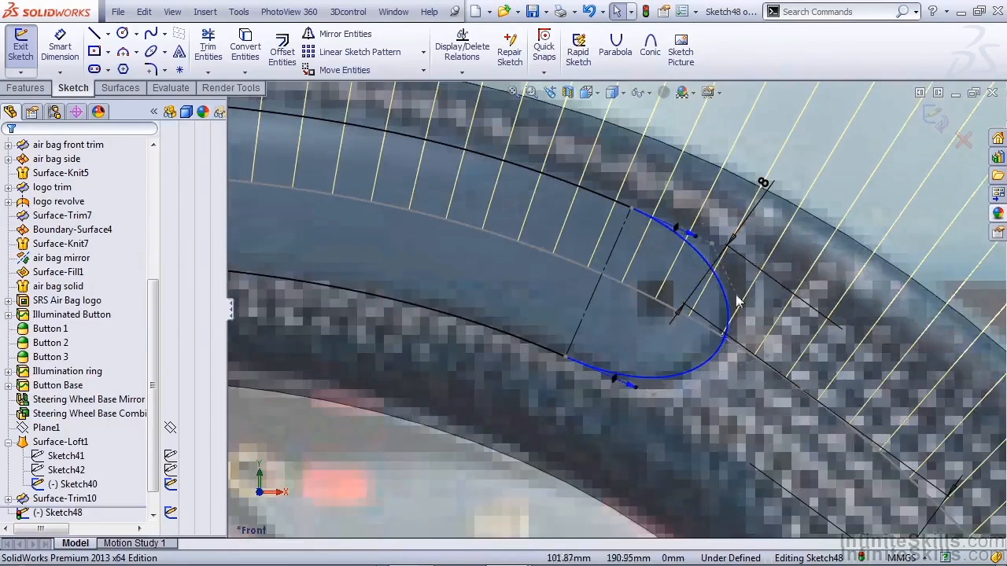
- Close the band's end with a dimensioned arc perpendicular to a construction line and exit the sketch
click(692, 233)
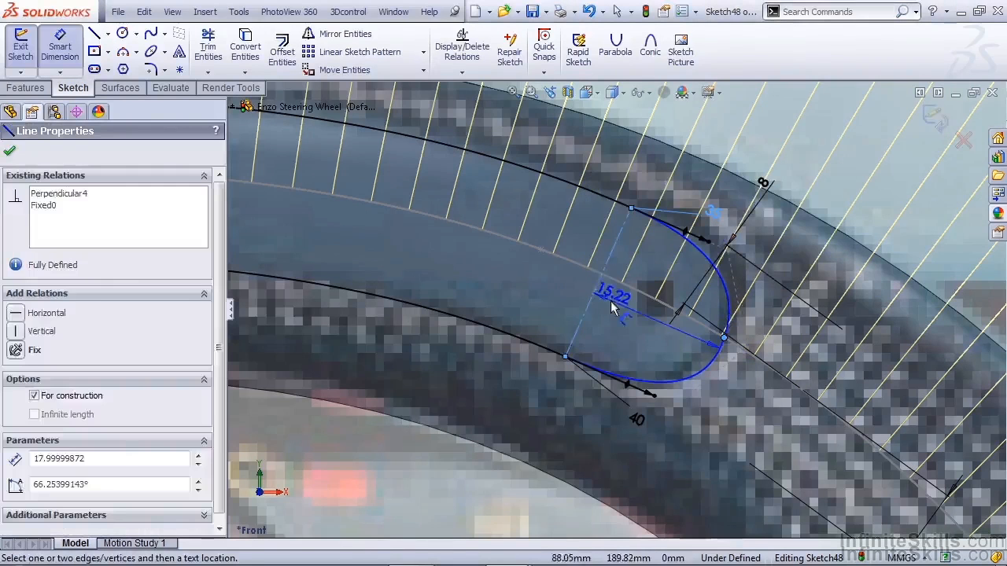
click(614, 297)
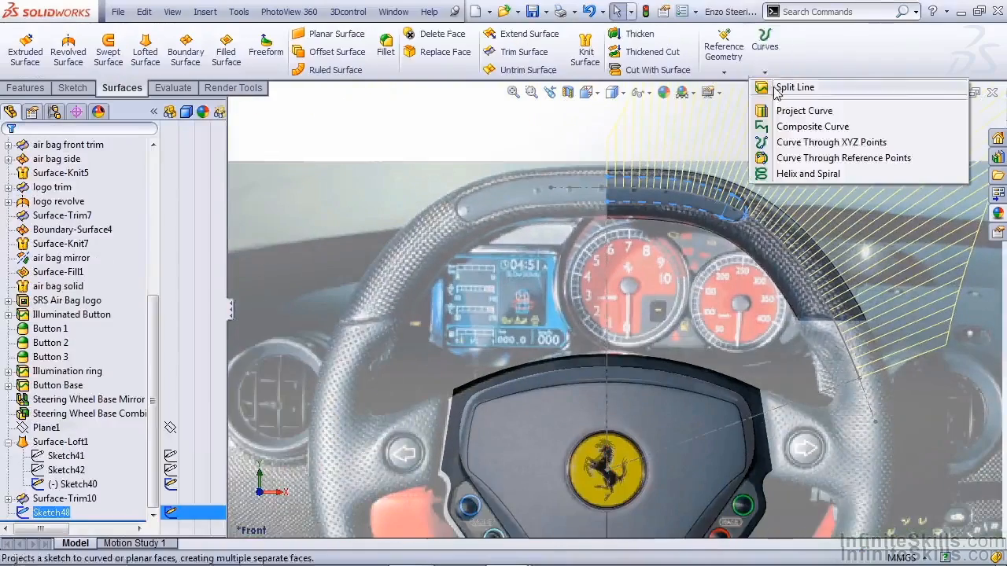
- Create a projection Split Line of the band sketch onto the rim loft face, single direction
click(795, 86)
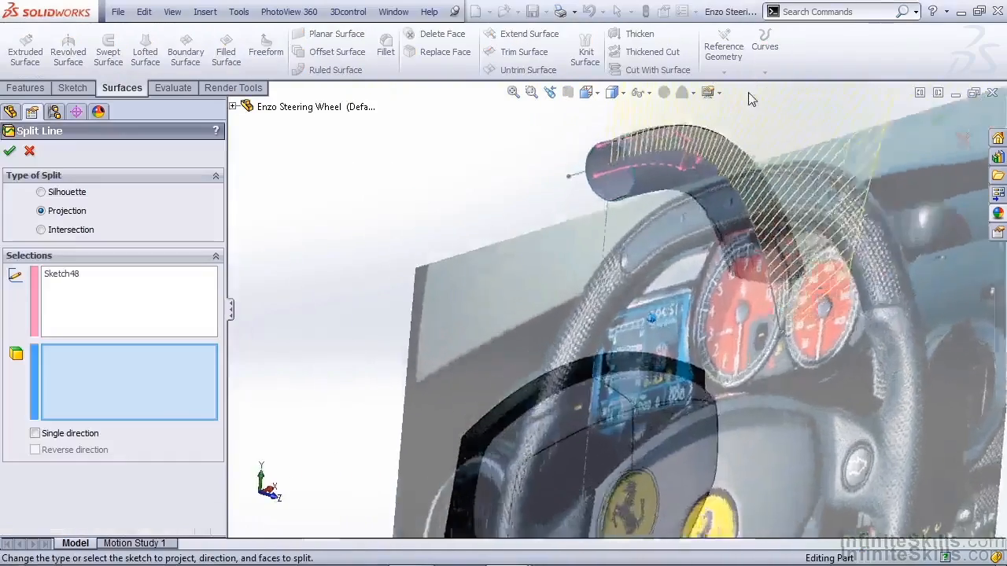
click(653, 236)
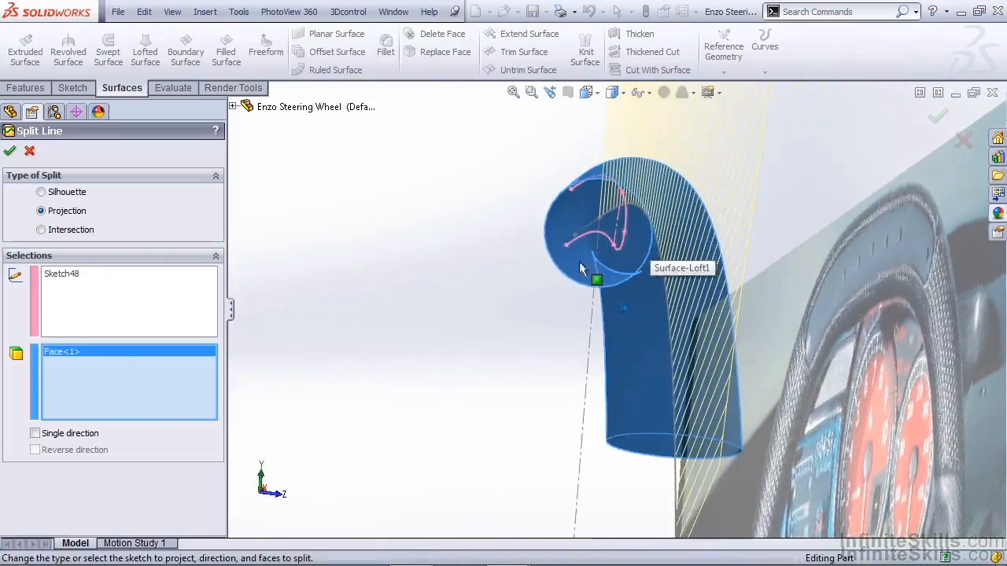
click(35, 435)
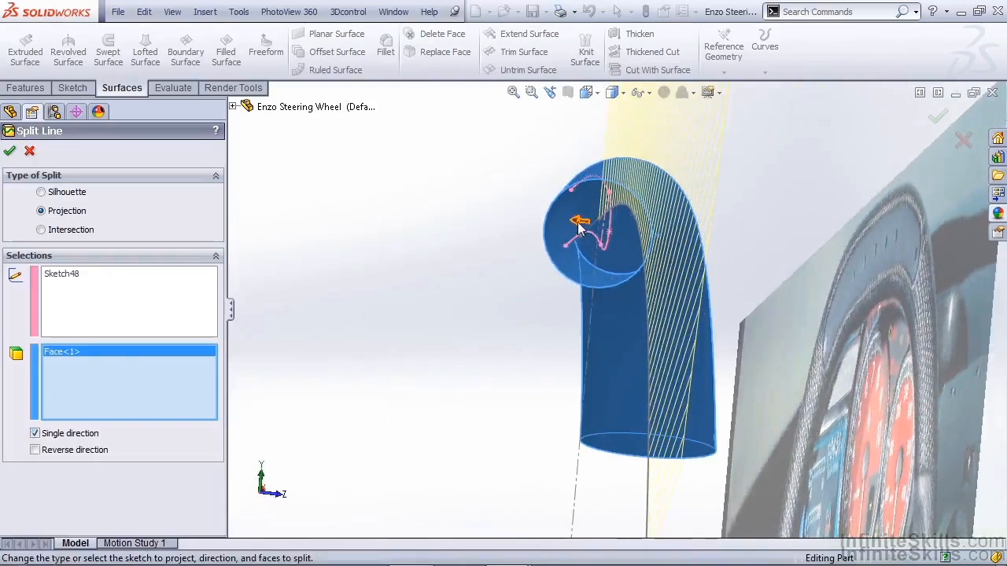
click(35, 450)
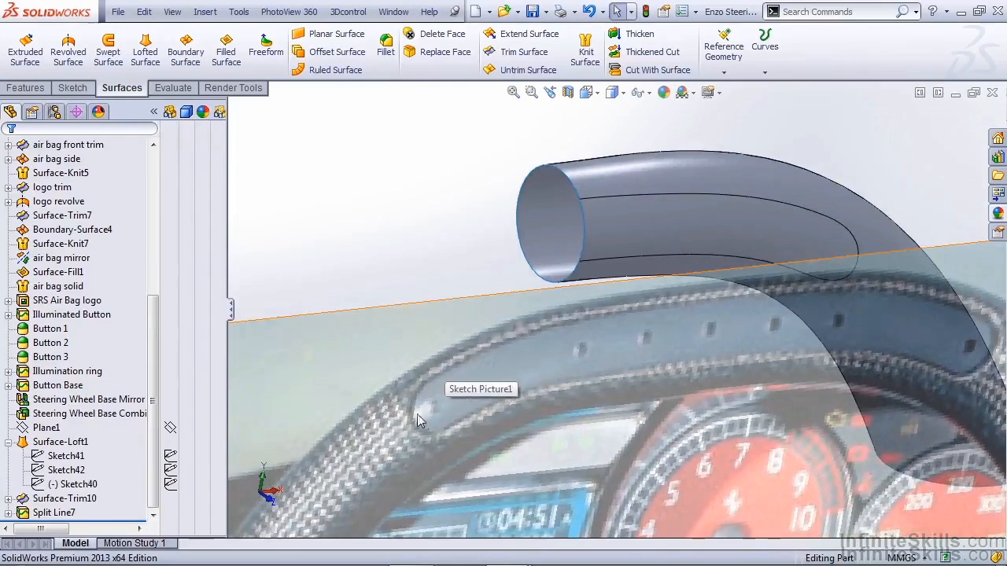
mouse_move(620, 381)
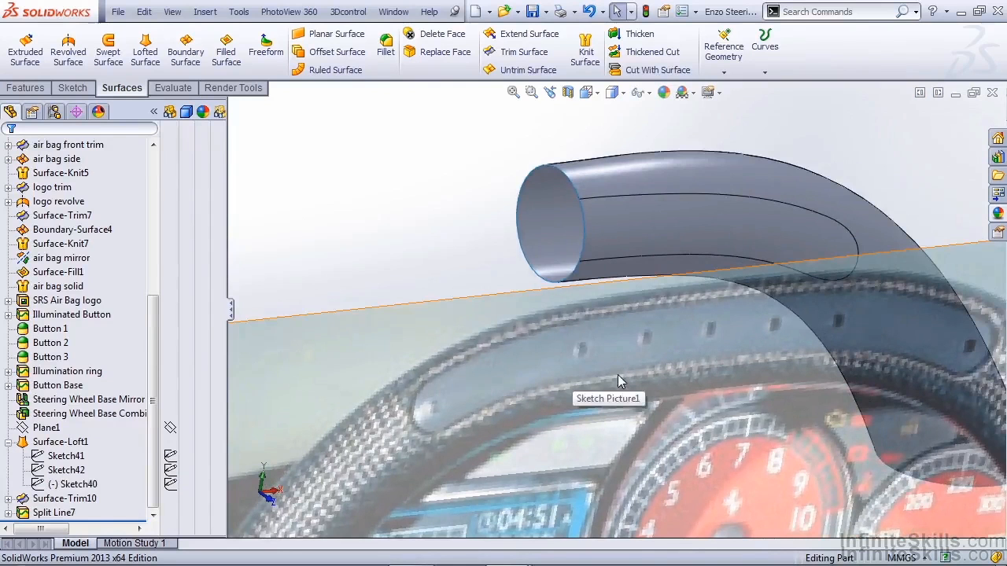
- Delete the leftover recess face with Delete Face
click(336, 50)
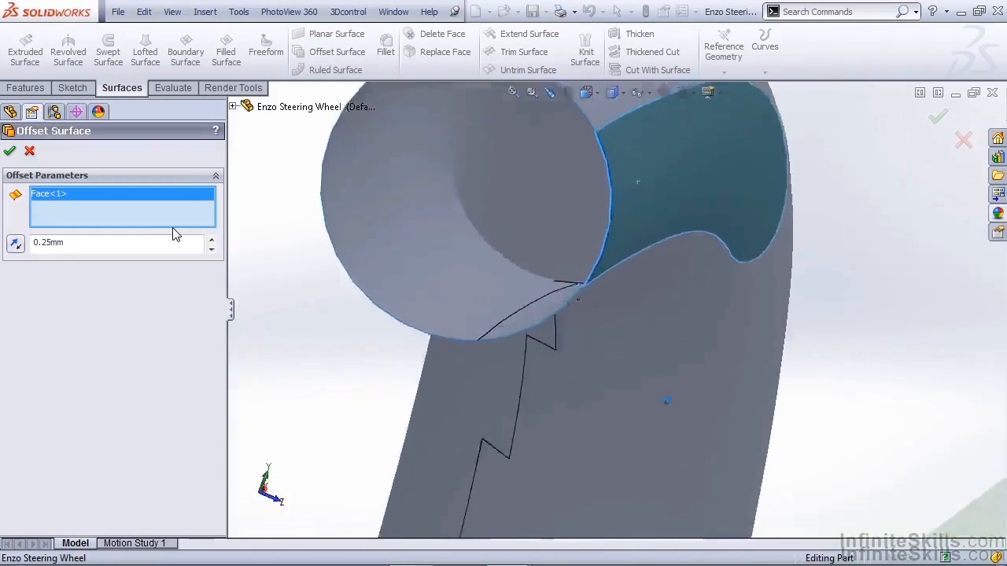
click(16, 242)
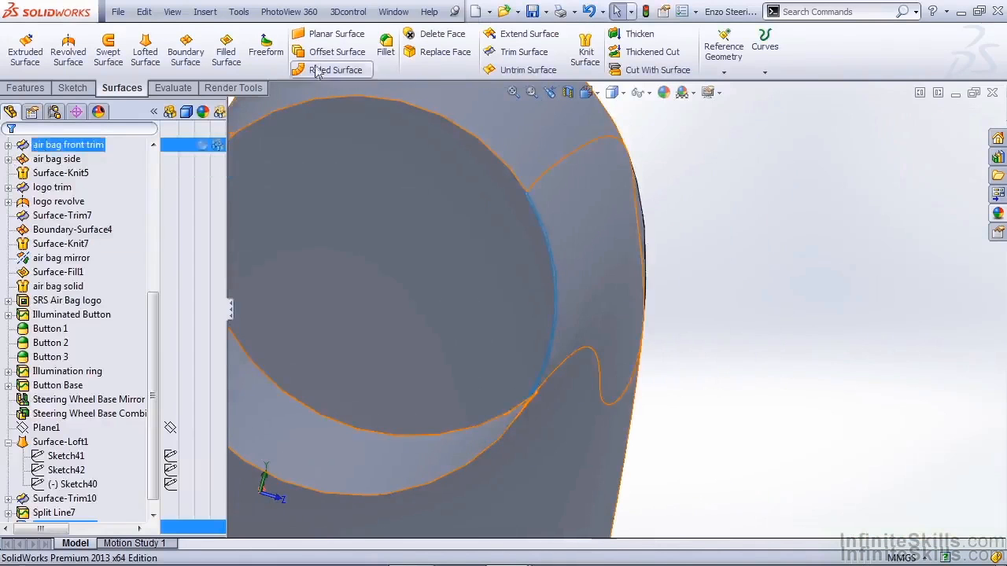
click(434, 35)
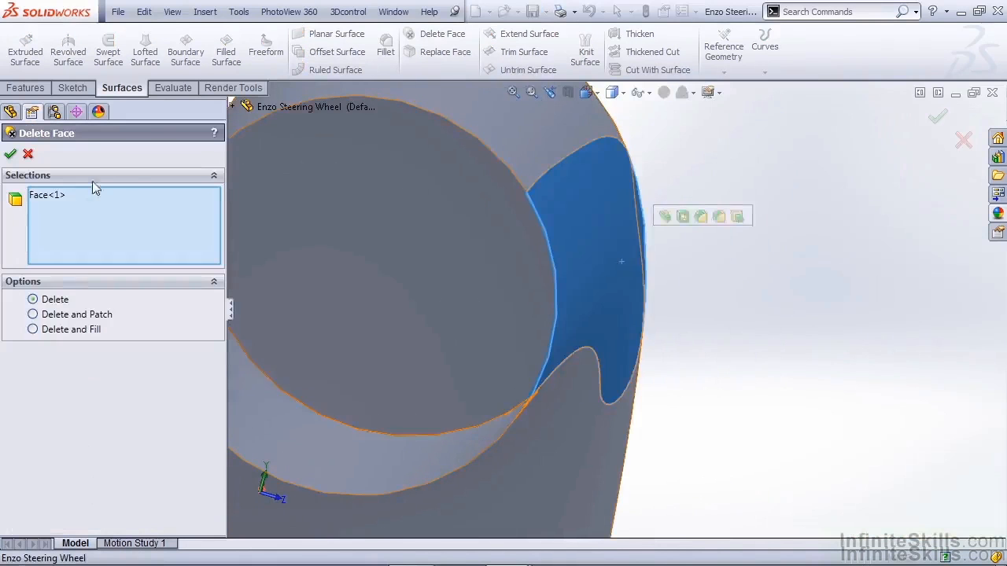
click(9, 154)
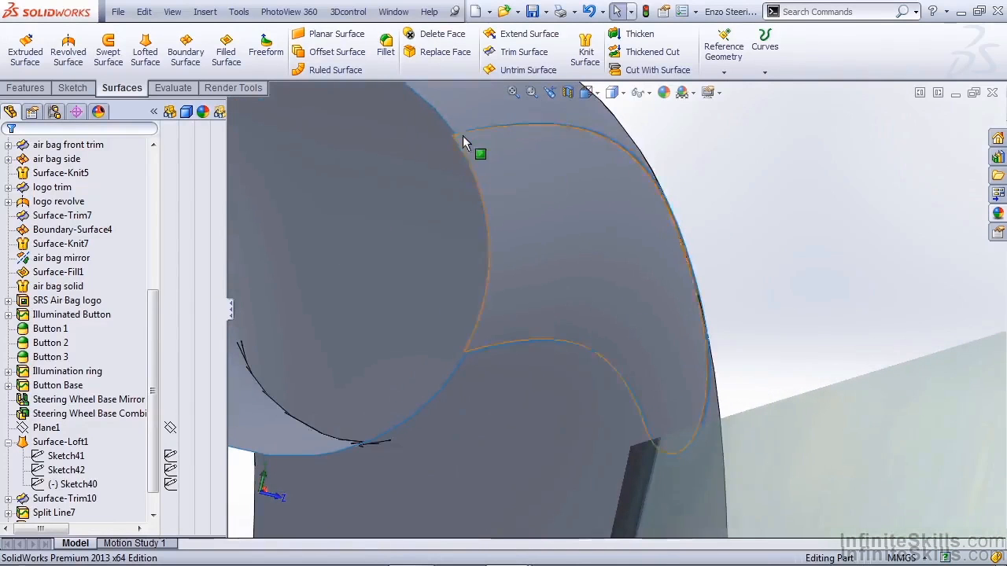
- Knit Boundary-Surface6, DeleteFace2 and Surface-Offset2 into one surface body
click(185, 50)
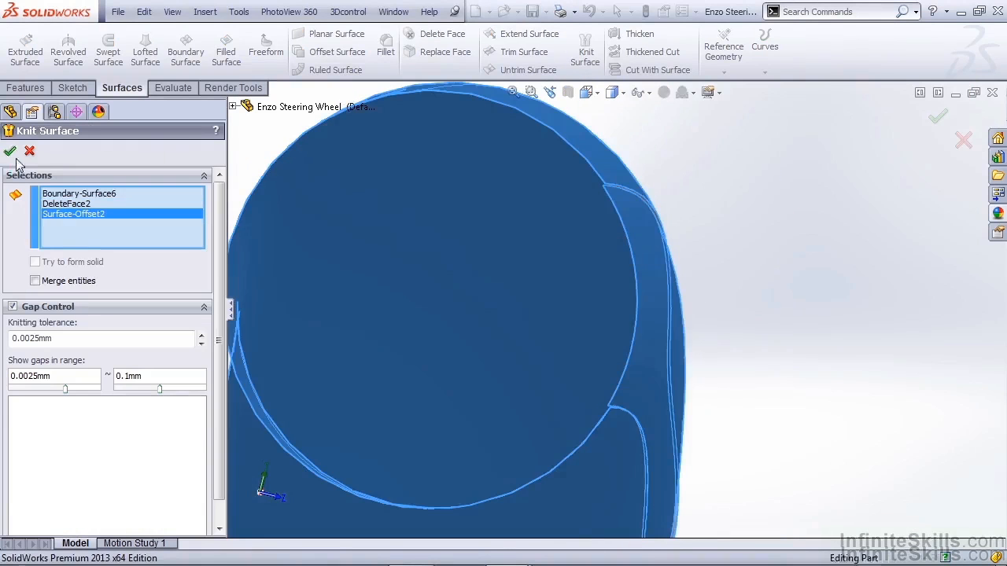
click(10, 151)
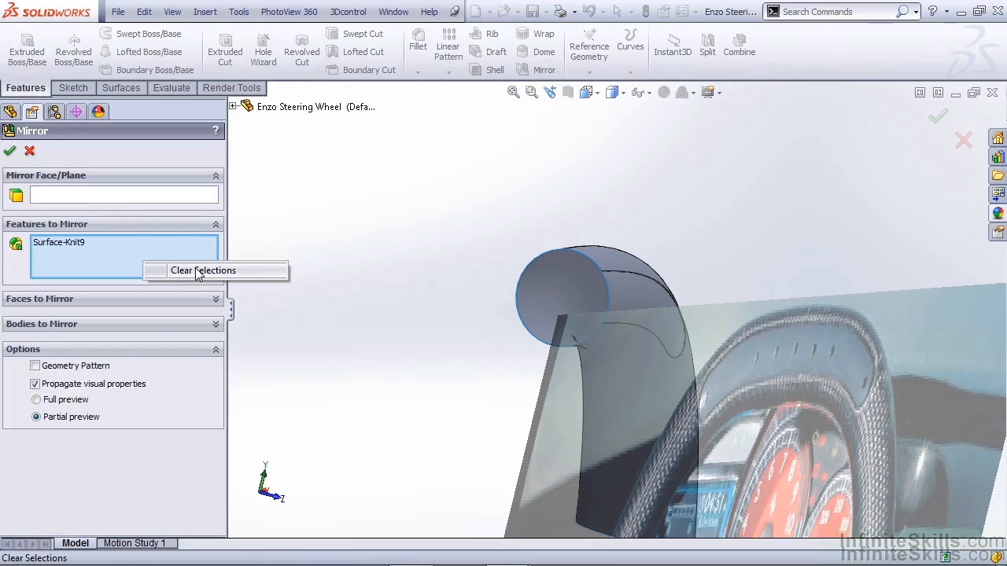
- Mirror body Surface-Knit9 across the Right Plane so both sides get the recess
click(203, 271)
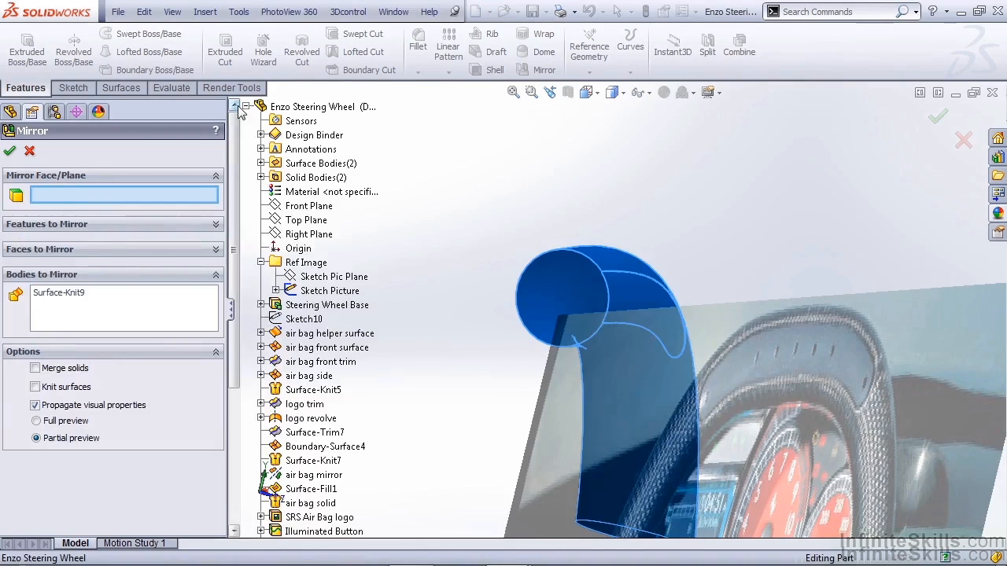
click(308, 233)
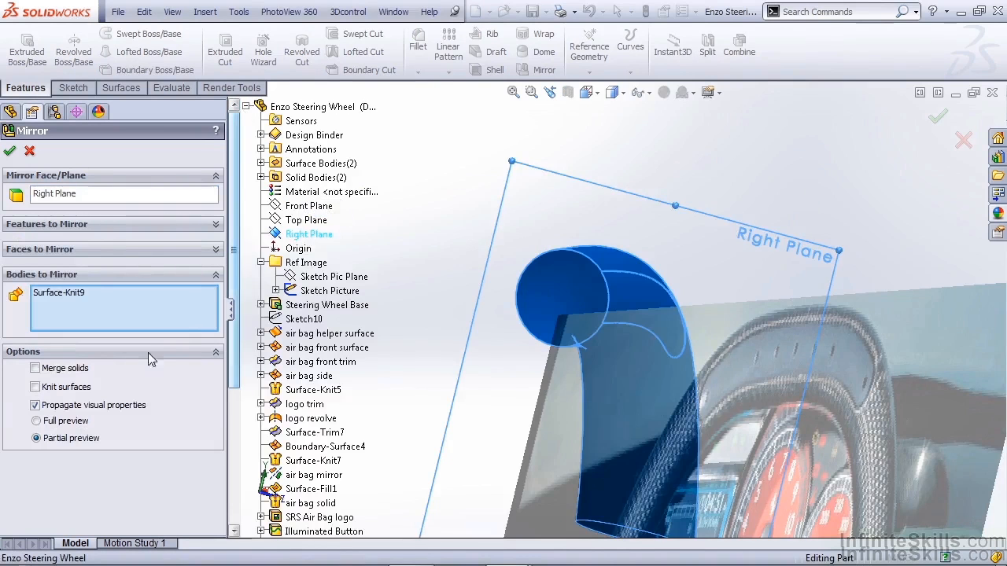
click(35, 387)
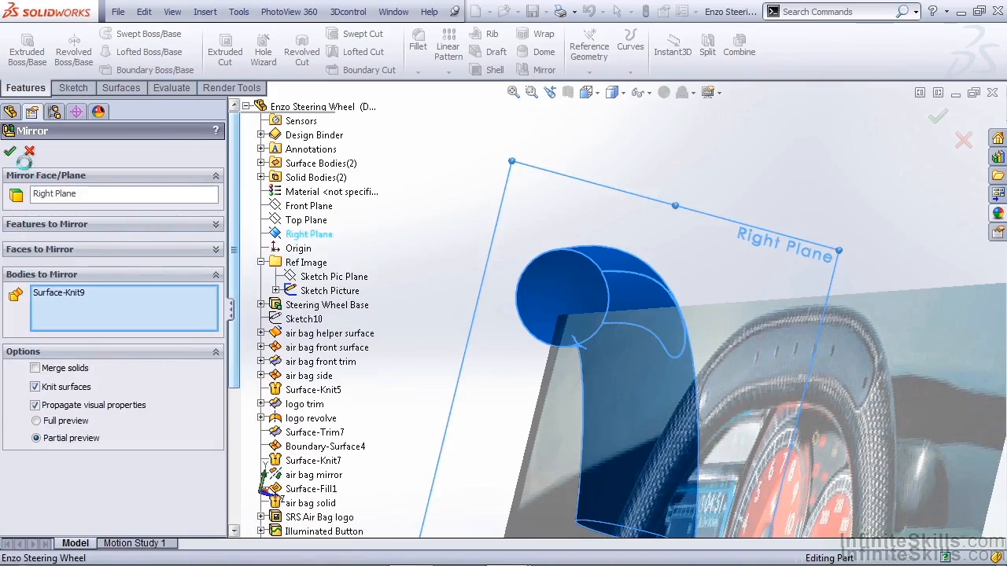
click(9, 151)
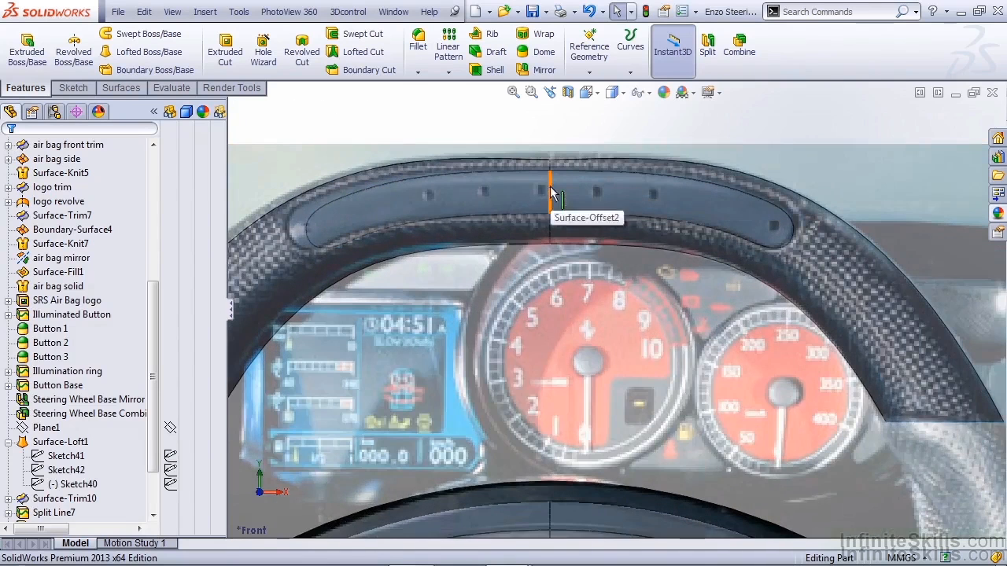
mouse_move(547, 195)
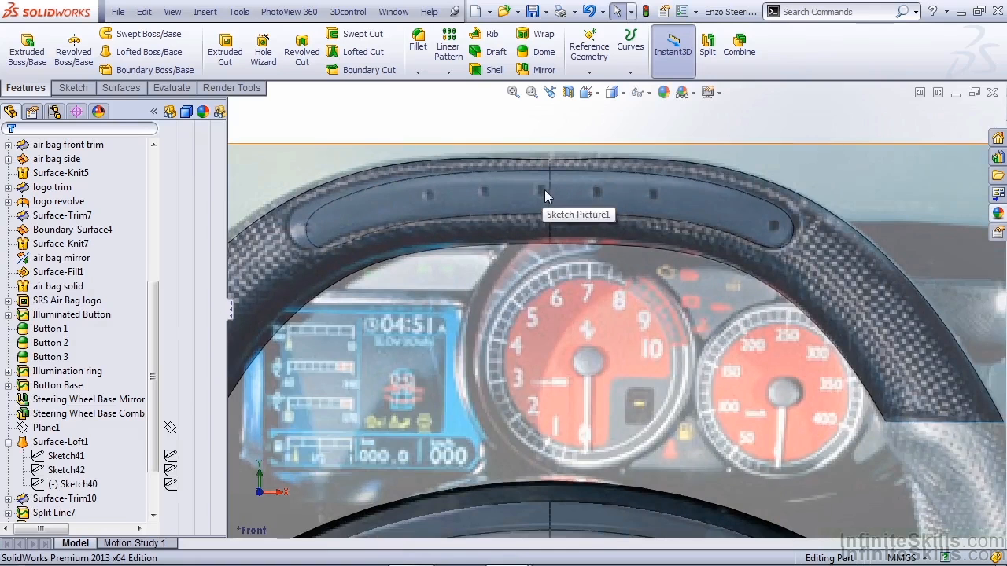
mouse_move(534, 207)
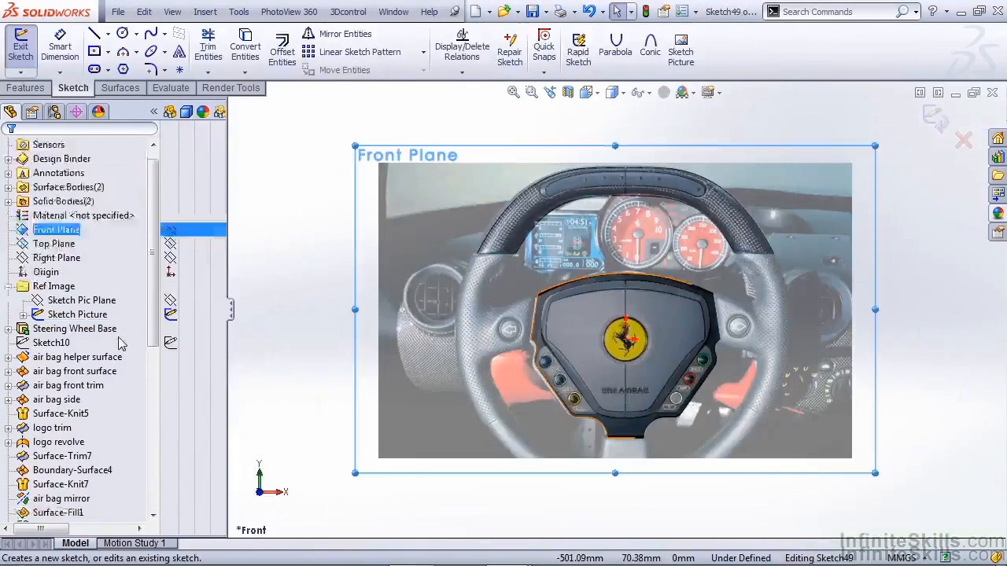
- Sketch 5 mm LED circles along the wheel top on the Front Plane
click(76, 428)
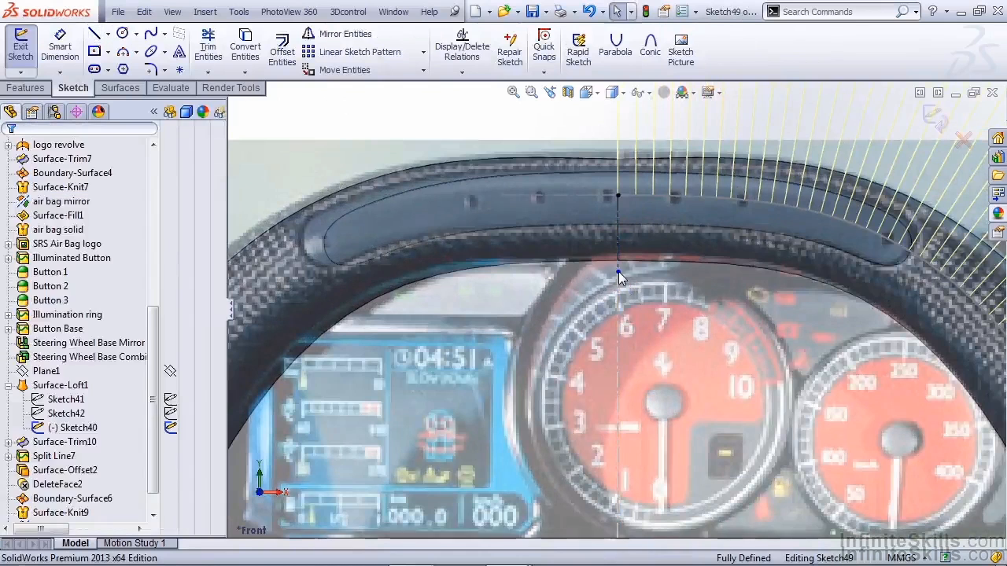
click(119, 33)
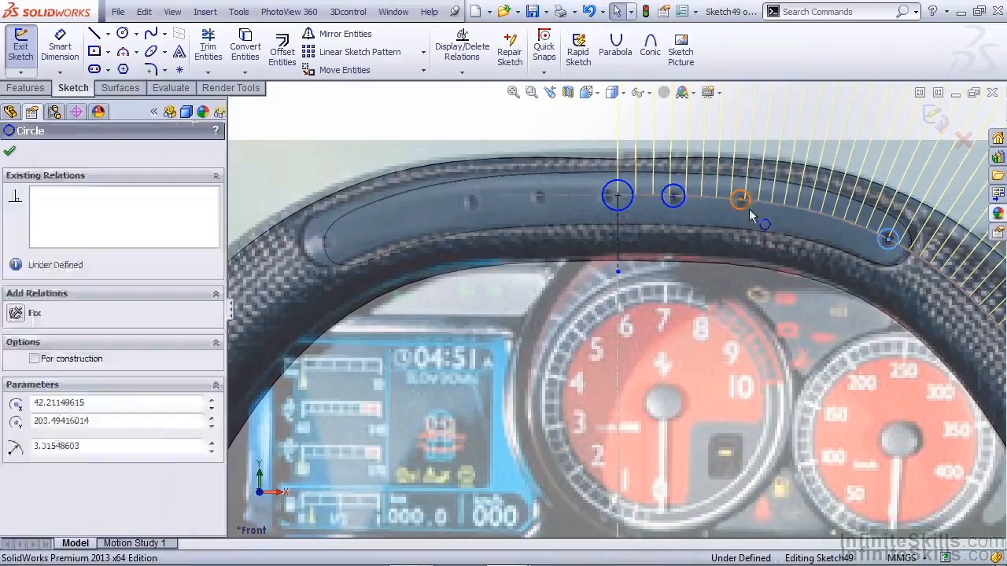
click(740, 198)
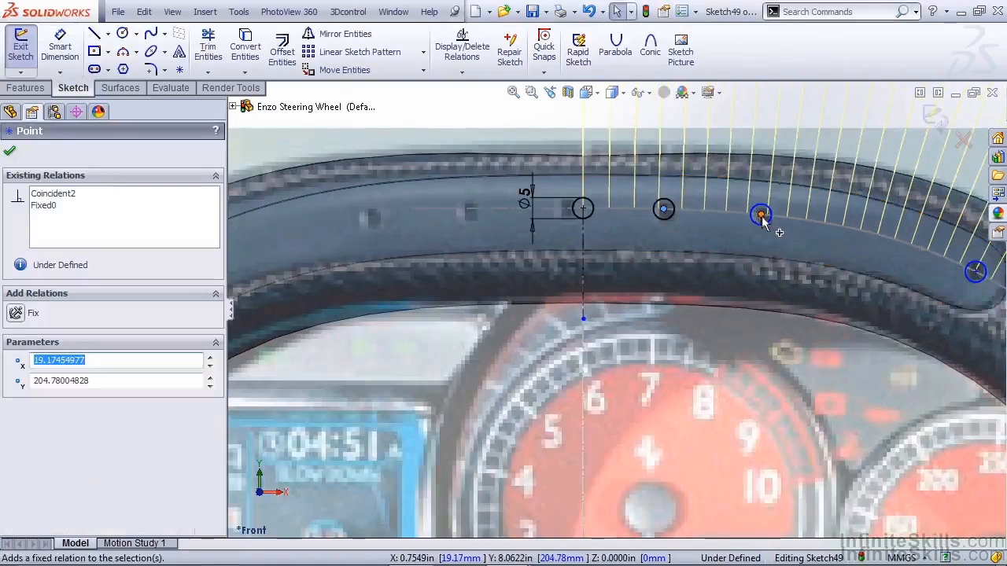
click(976, 271)
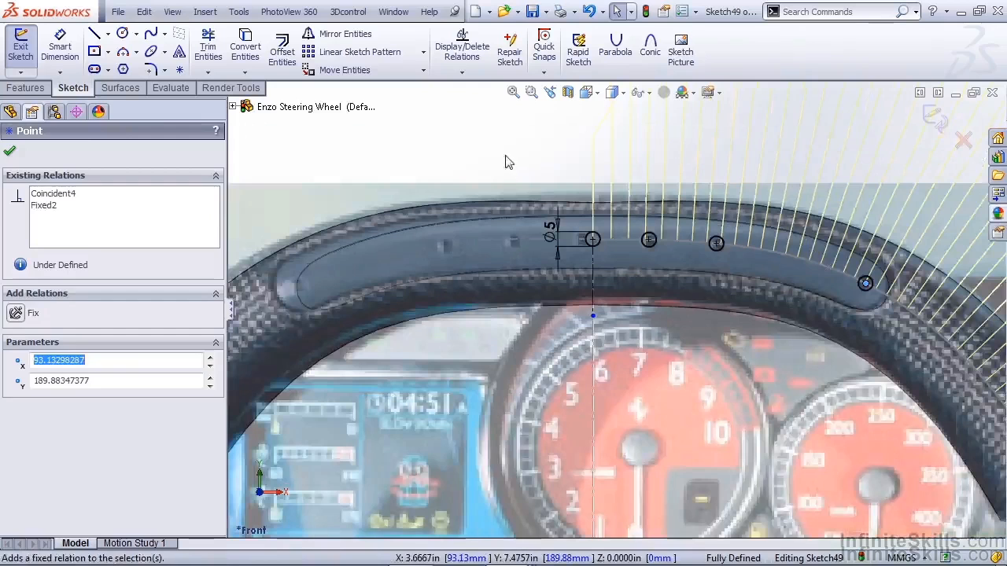
- Mirror the LED circles about the centreline with Mirror Entities
click(345, 33)
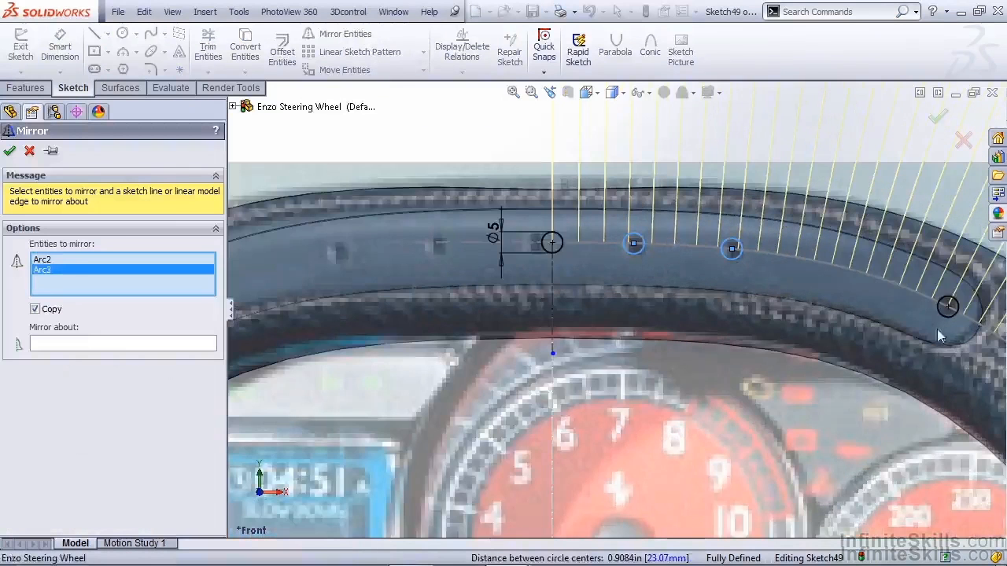
click(947, 306)
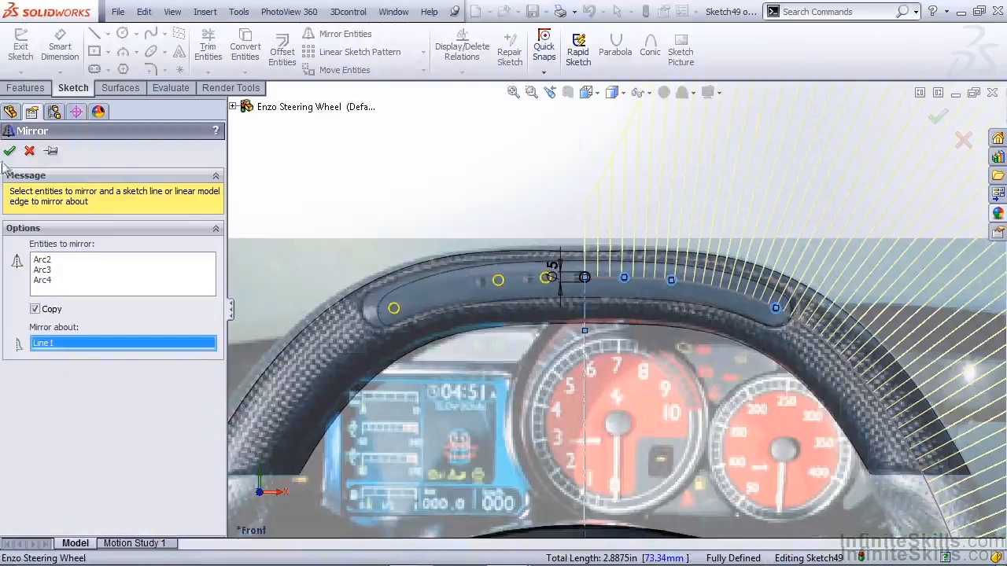
click(25, 88)
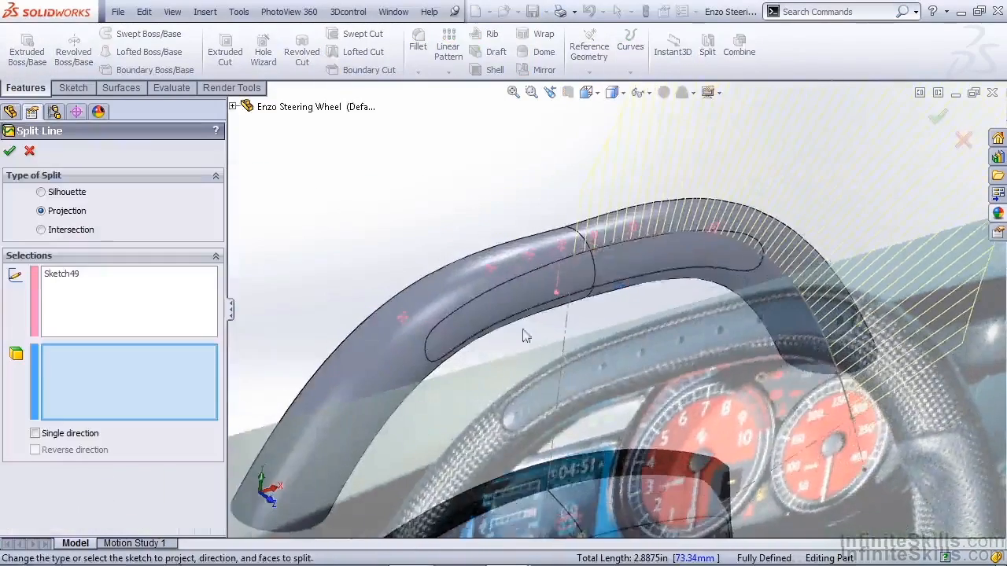
- Project Sketch49 onto the wheel's top faces as a Split Line
click(535, 302)
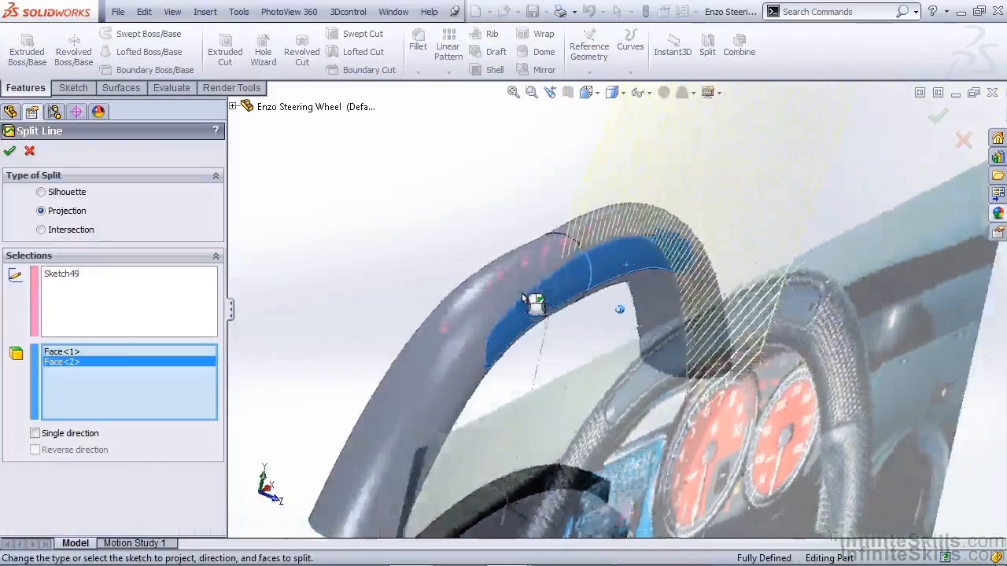
click(35, 433)
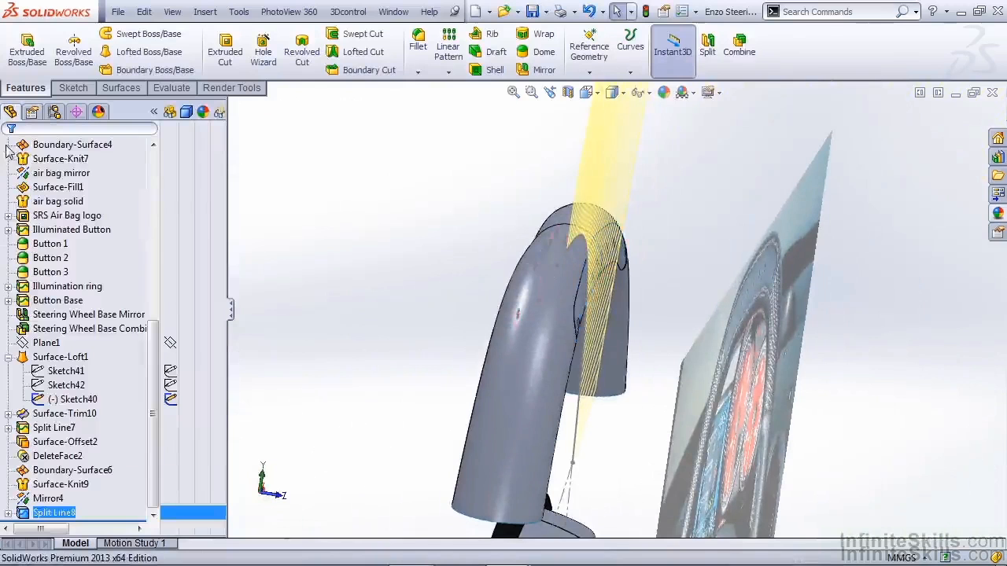
click(69, 399)
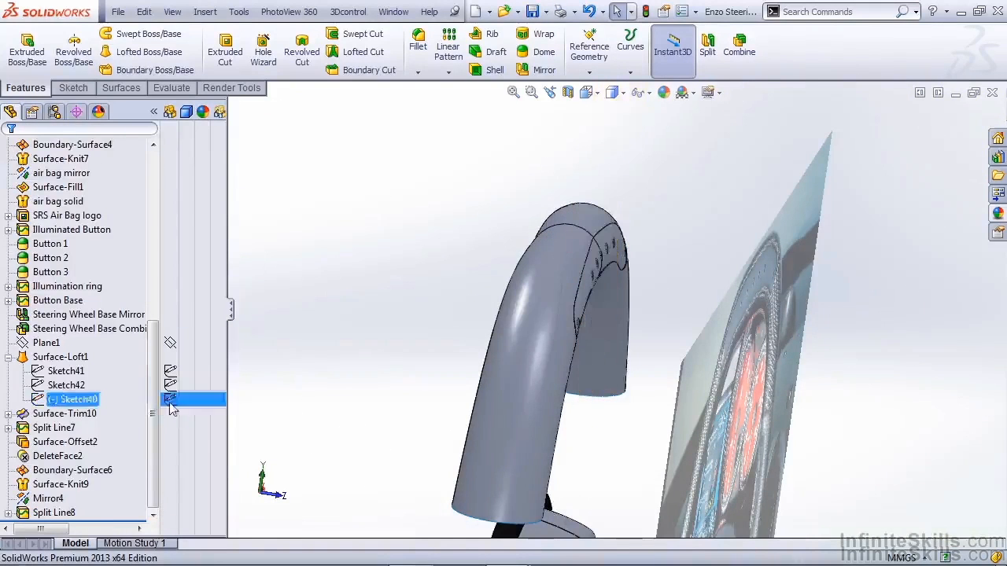